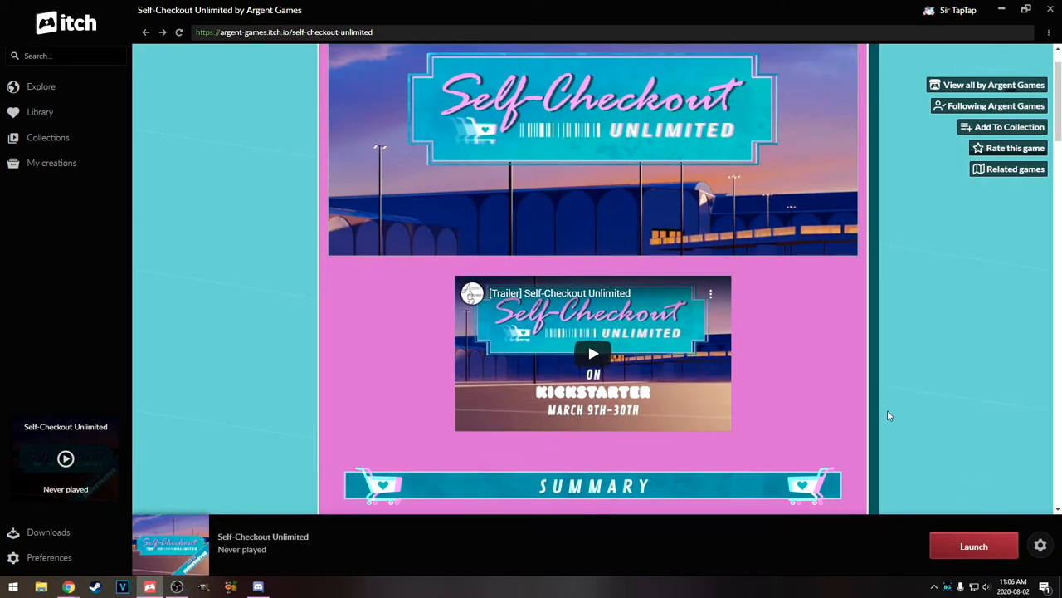
# Scroll through the Self-Checkout Unlimited store page, launch the game and approve the itch helper
pyautogui.scroll(-3)
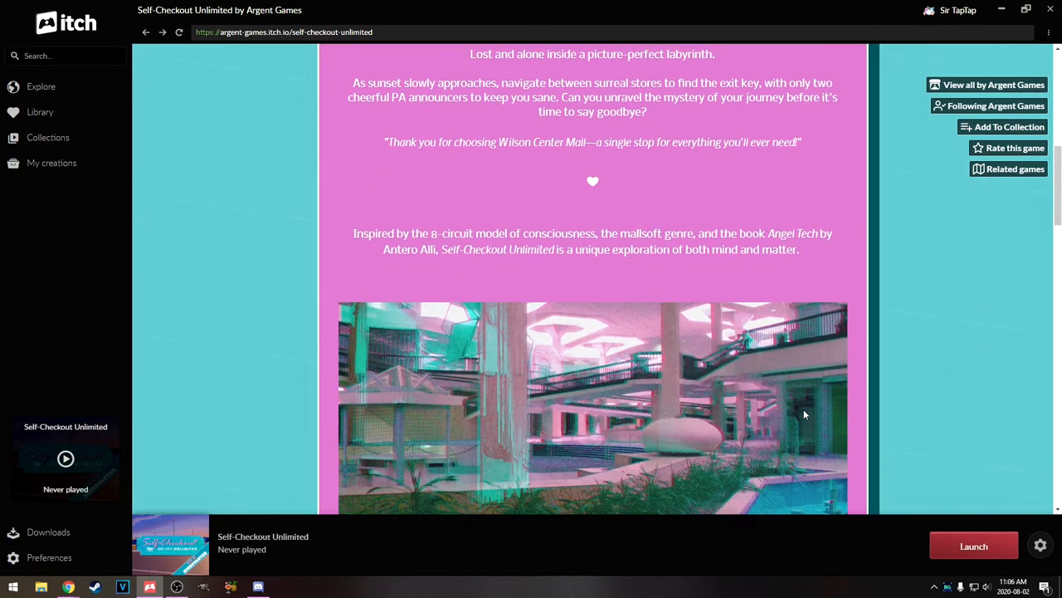
pyautogui.scroll(-3)
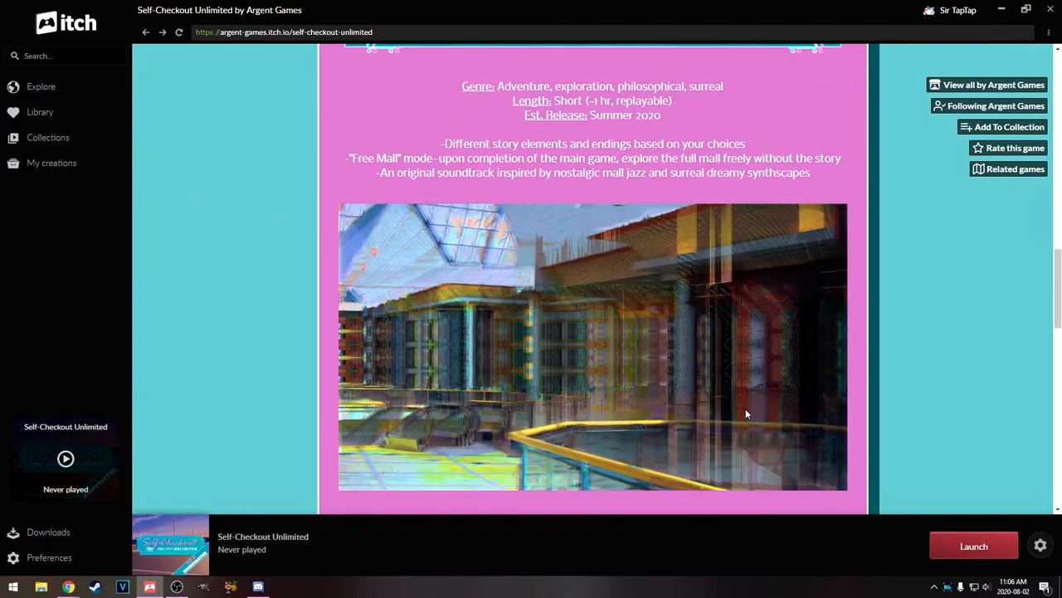
pyautogui.scroll(-3)
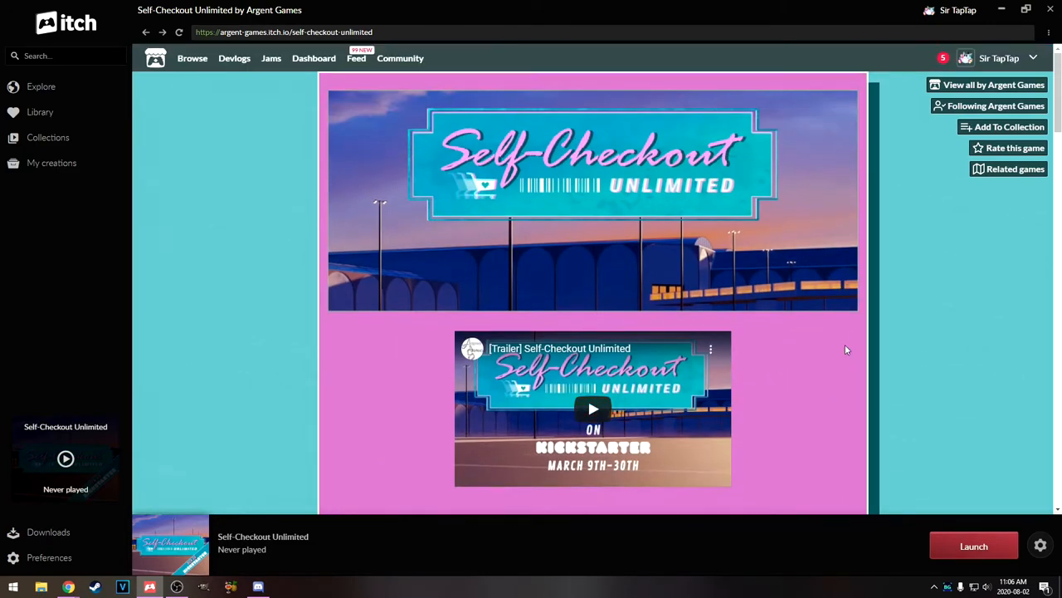
pyautogui.scroll(-3)
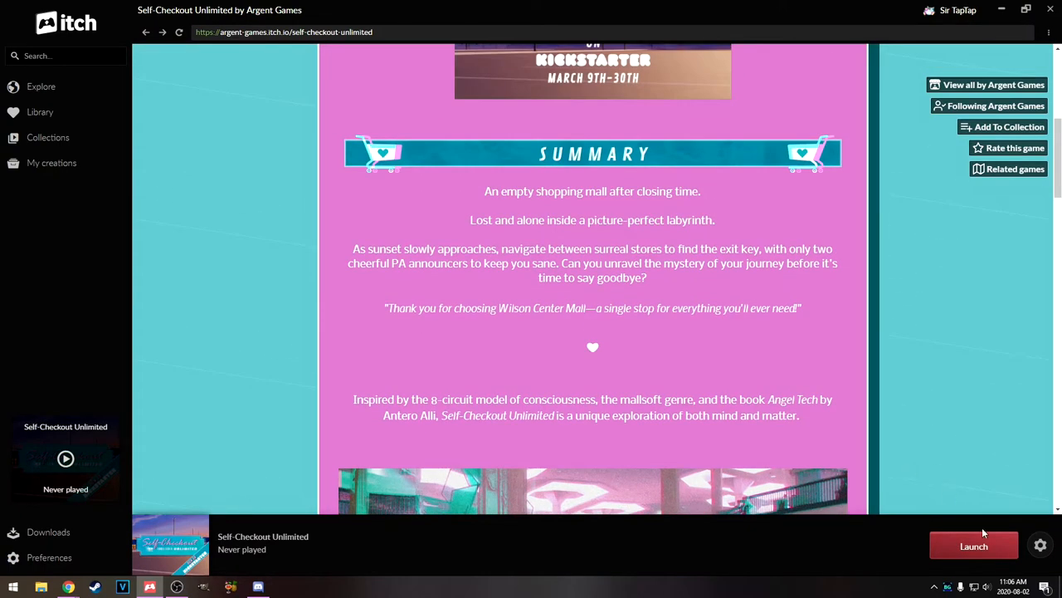
pyautogui.click(973, 545)
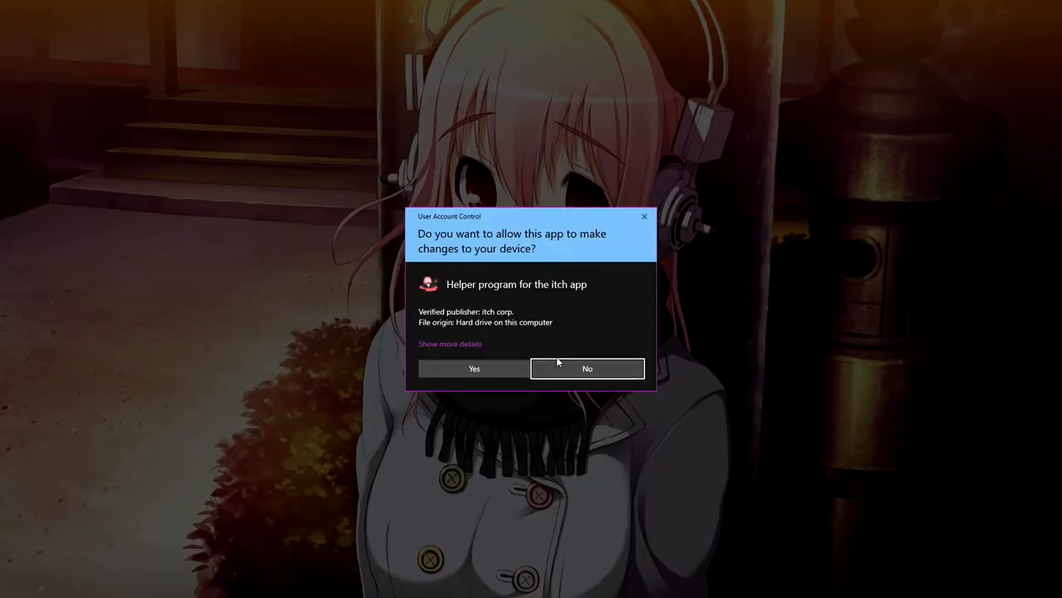
pyautogui.click(474, 368)
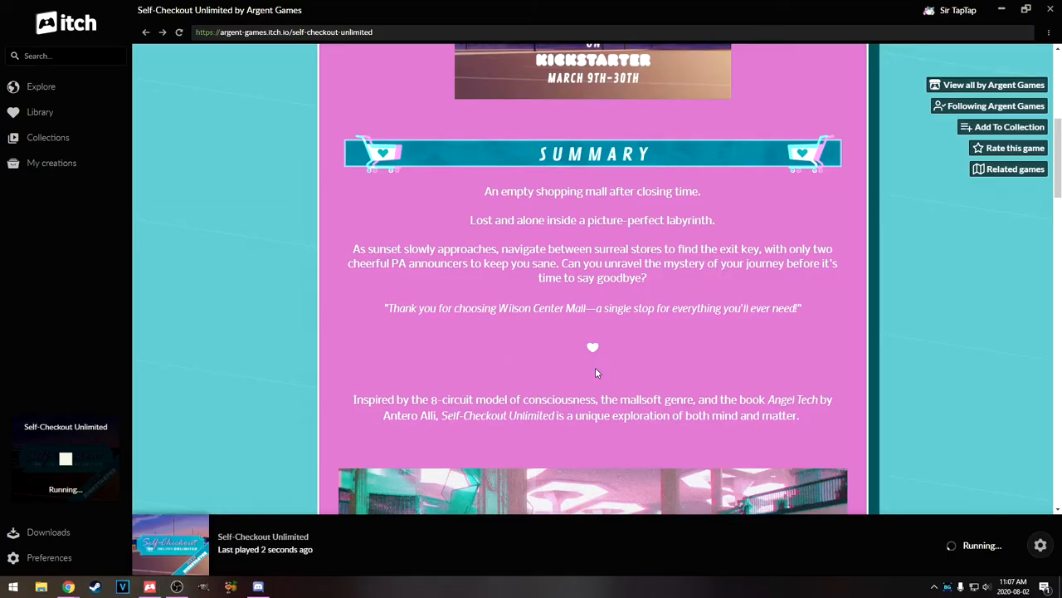
pyautogui.moveTo(794, 388)
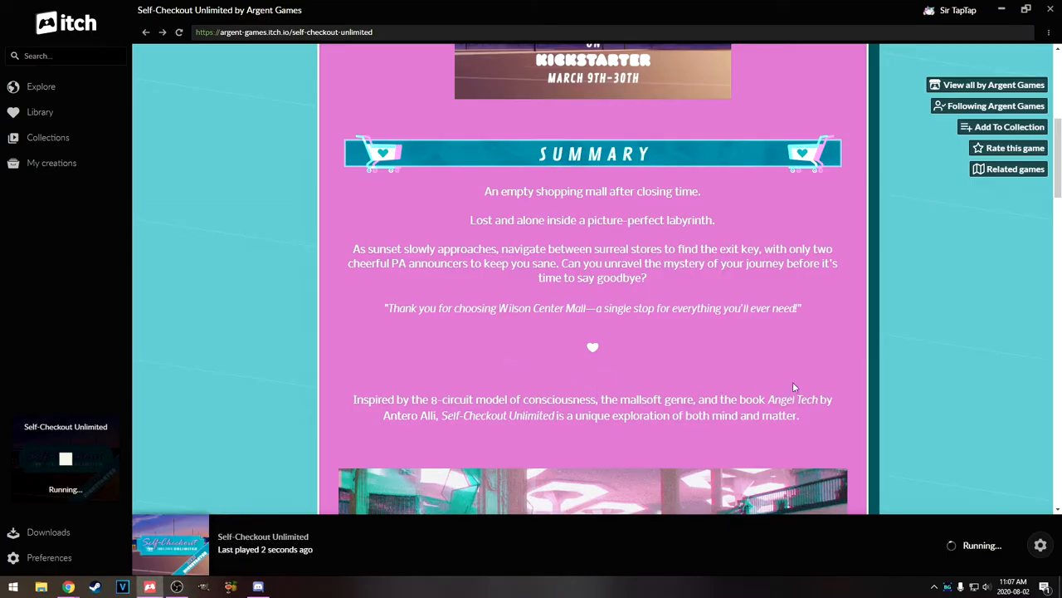
pyautogui.scroll(-3)
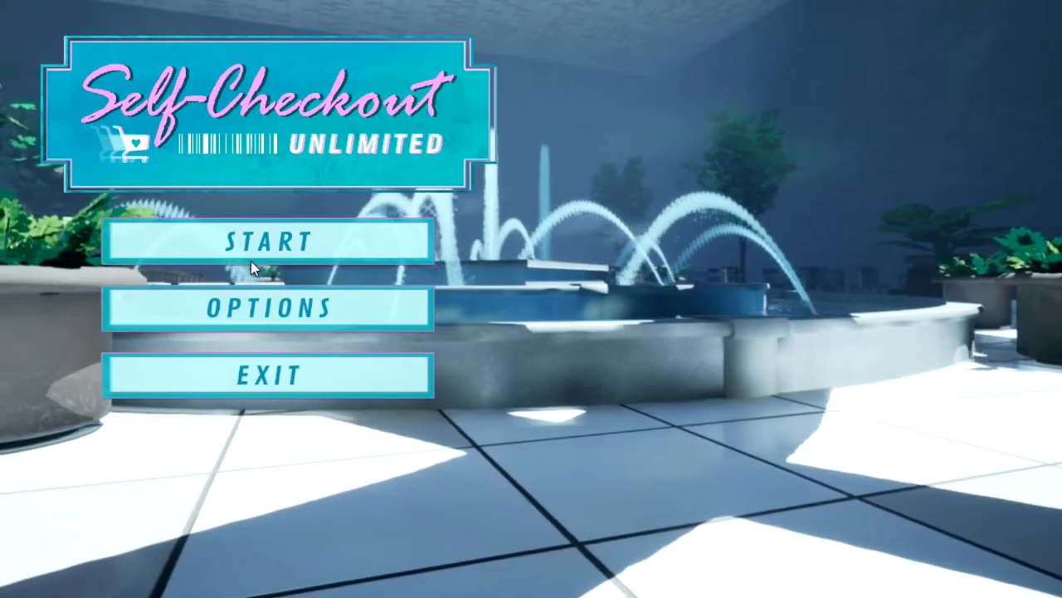
pyautogui.click(268, 309)
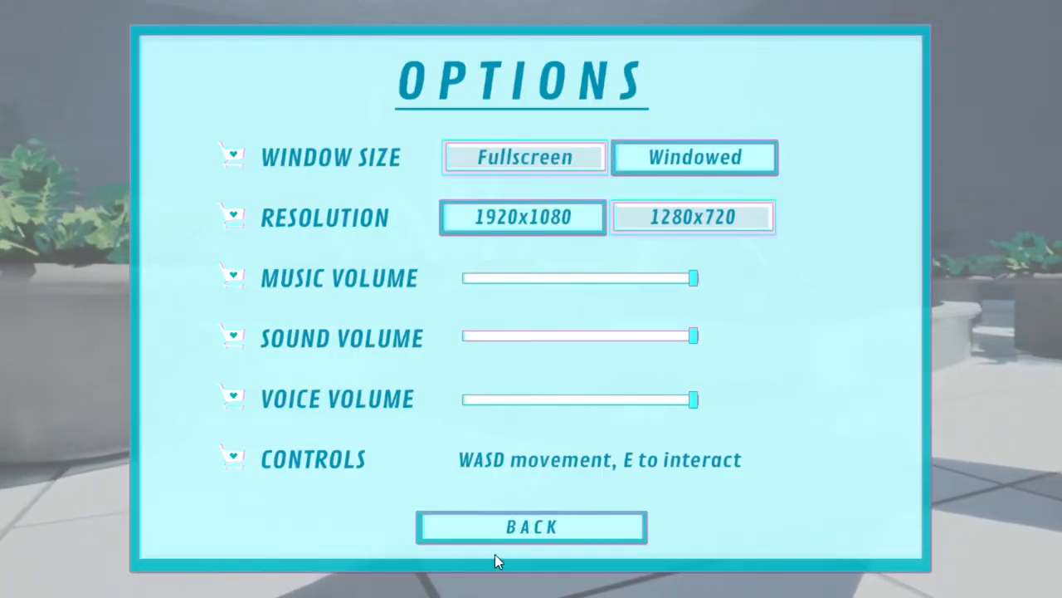
pyautogui.click(531, 527)
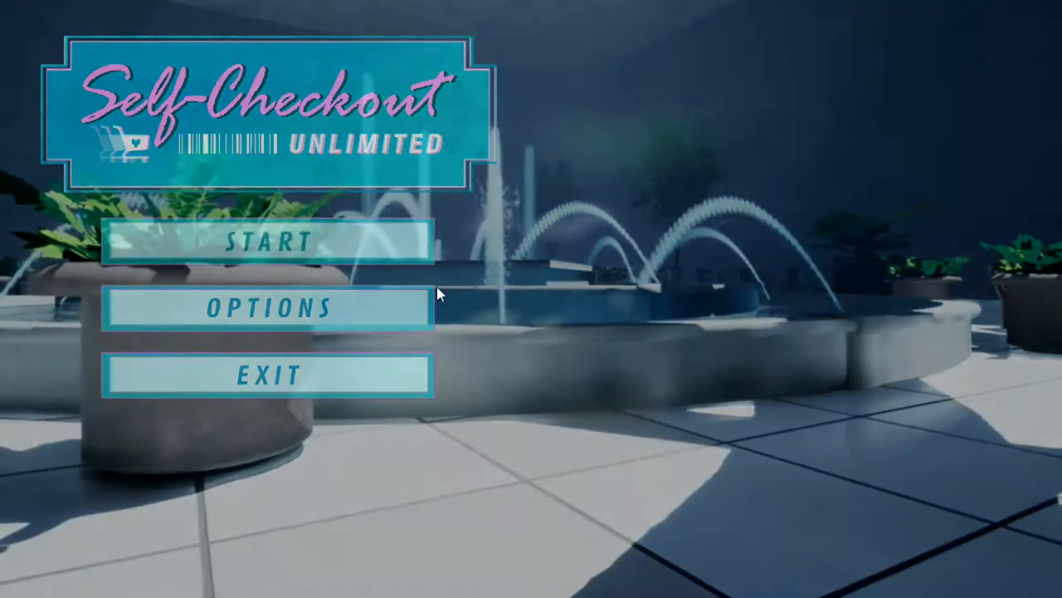
pyautogui.click(268, 241)
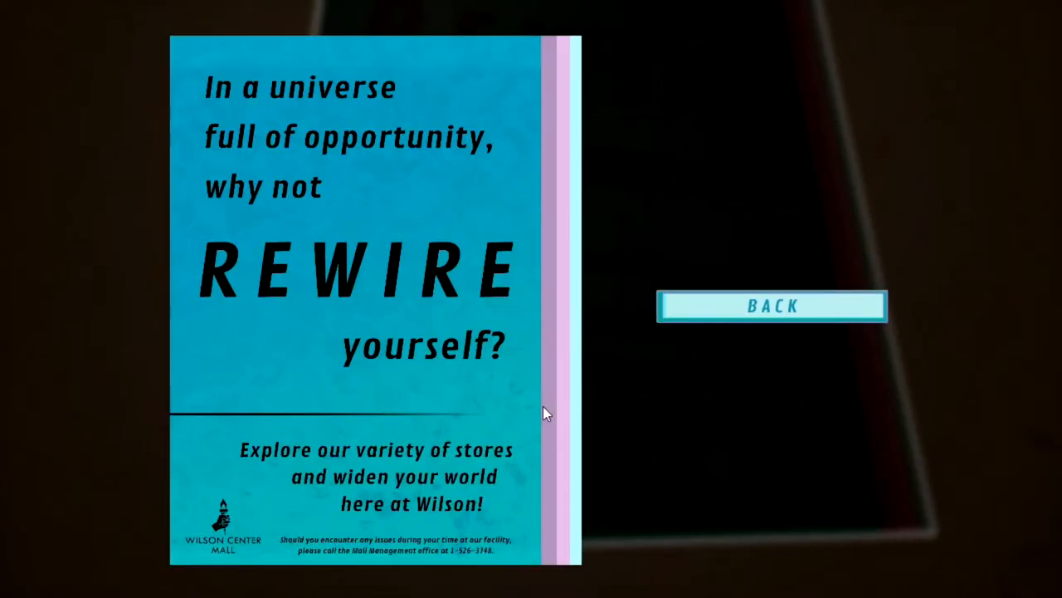
# Close the Wilson Center Mall REWIRE poster view
pyautogui.click(772, 305)
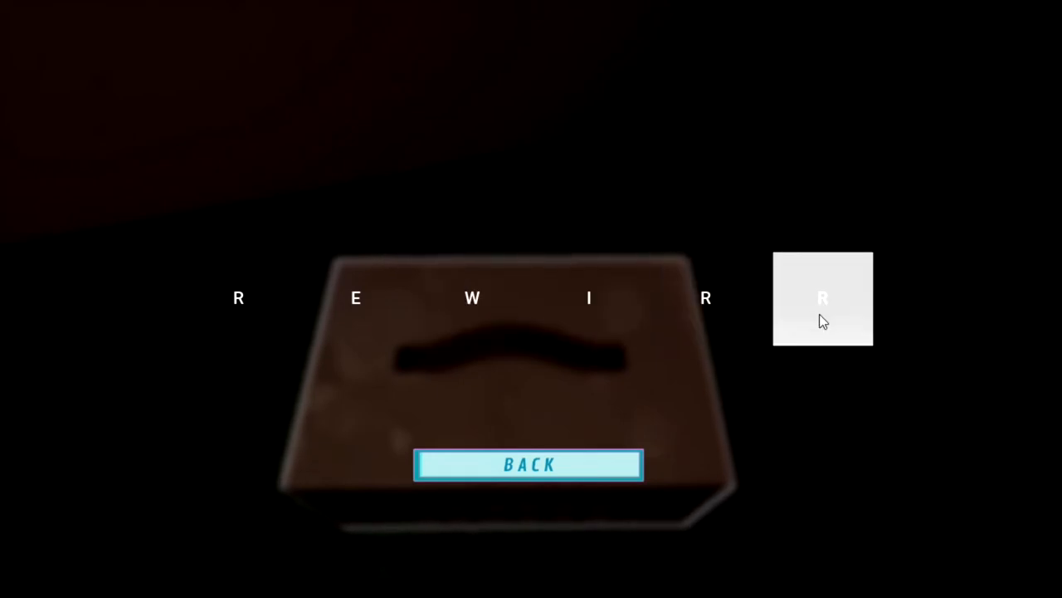
# Set the final lock letter to complete REWIRE, then leave the opened box holding the phone cord
pyautogui.click(823, 299)
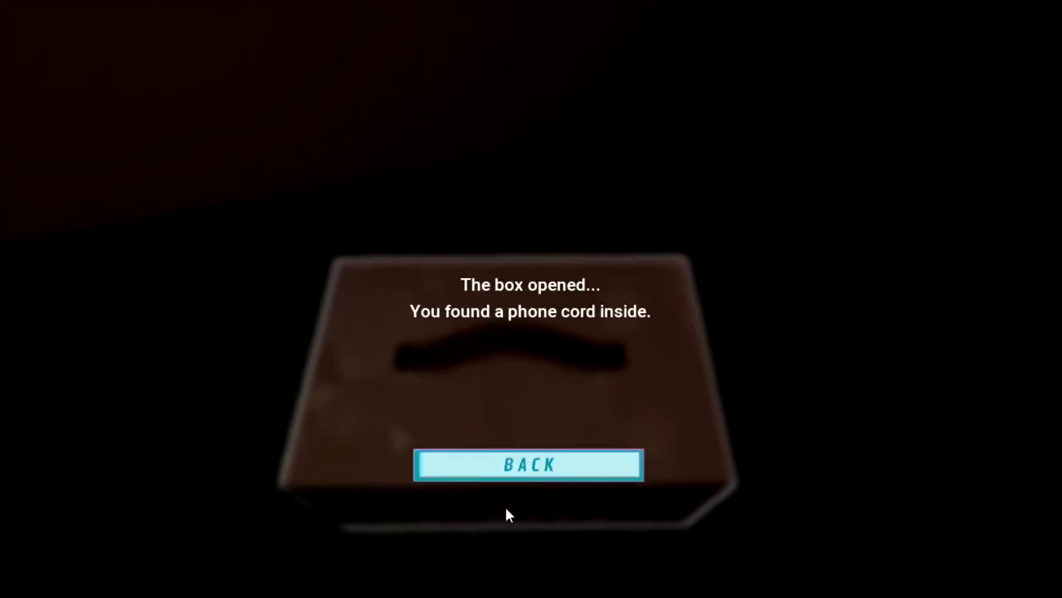
pyautogui.click(529, 465)
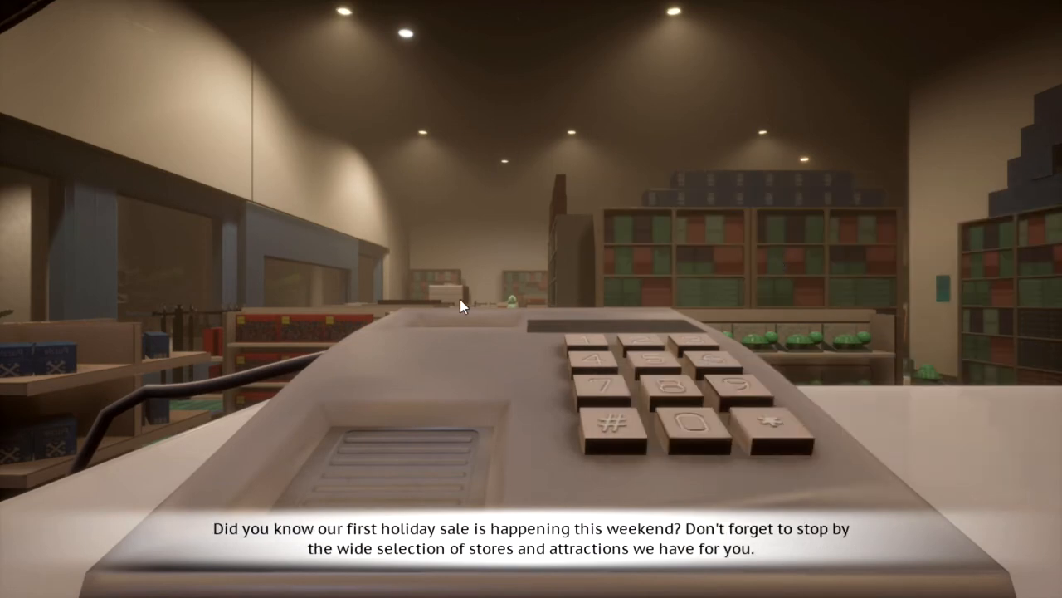
pyautogui.moveTo(475, 334)
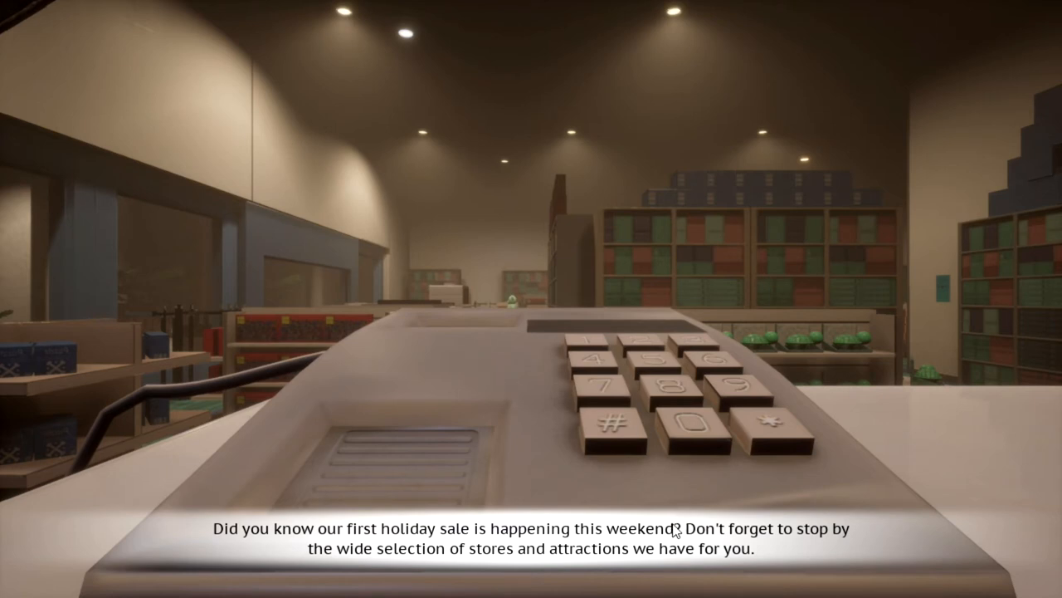
pyautogui.moveTo(788, 556)
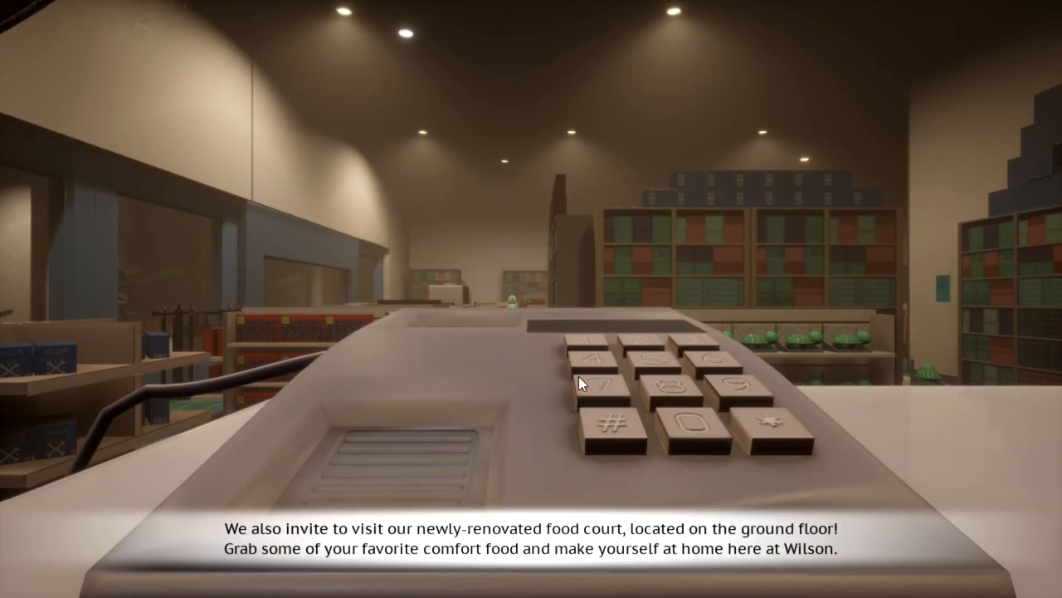
pyautogui.moveTo(531, 377)
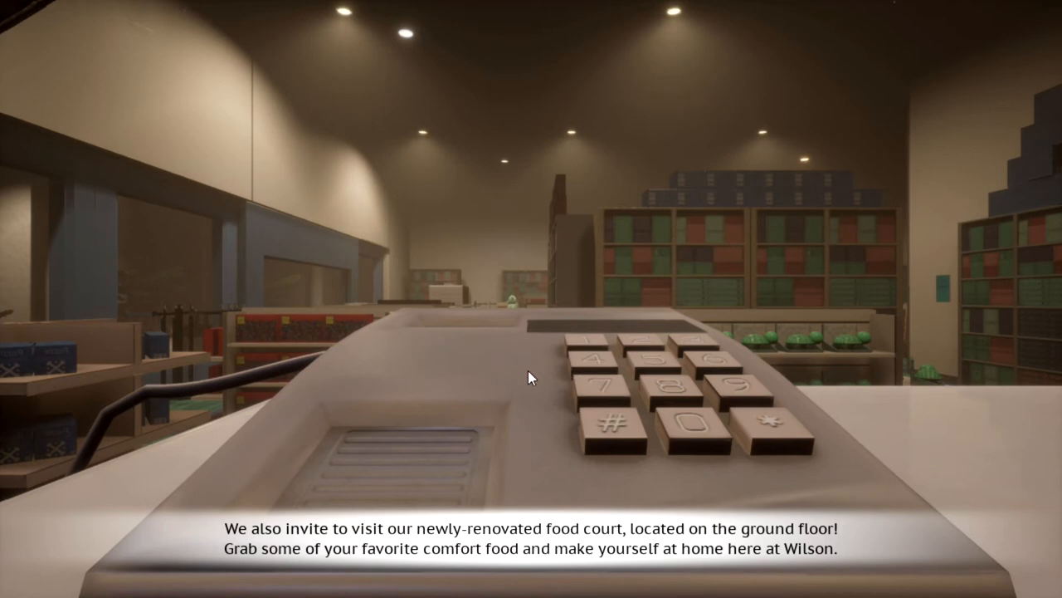
pyautogui.moveTo(516, 374)
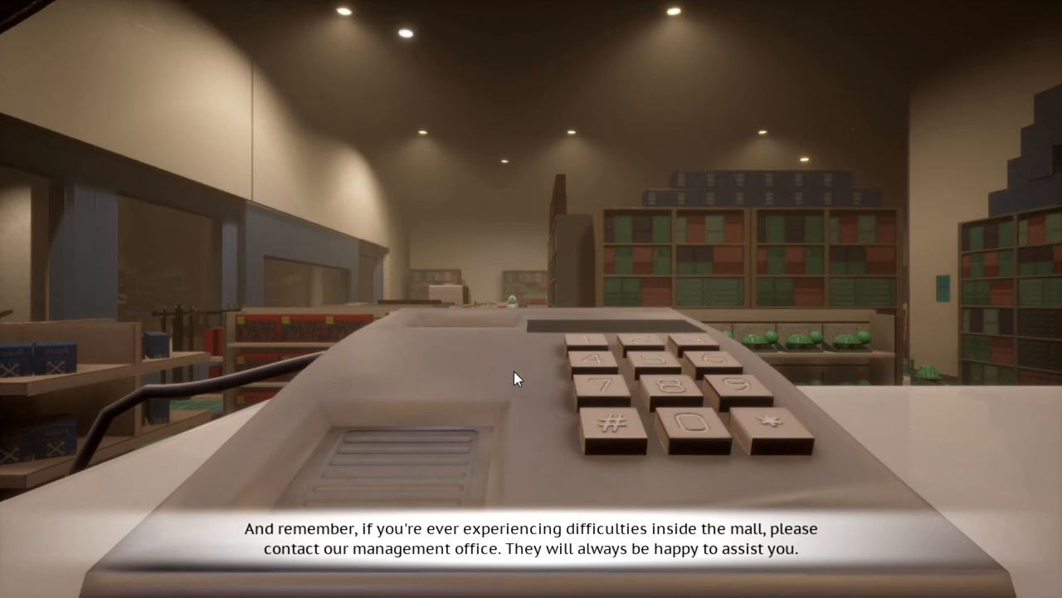
pyautogui.moveTo(563, 329)
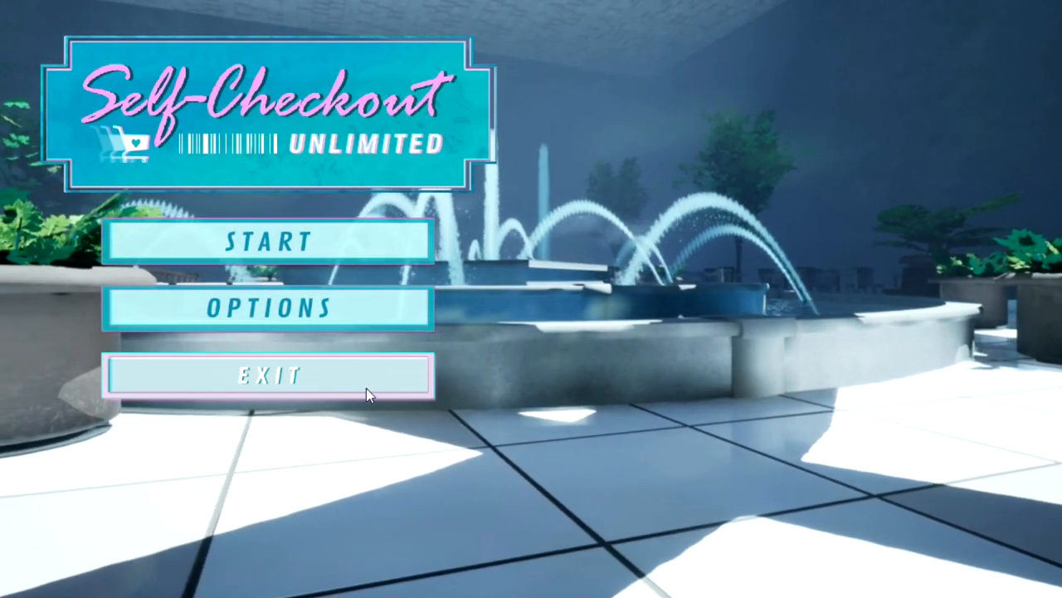
# Exit the finished demo and scroll the itch page past The Team to the downloads and devlog
pyautogui.click(268, 375)
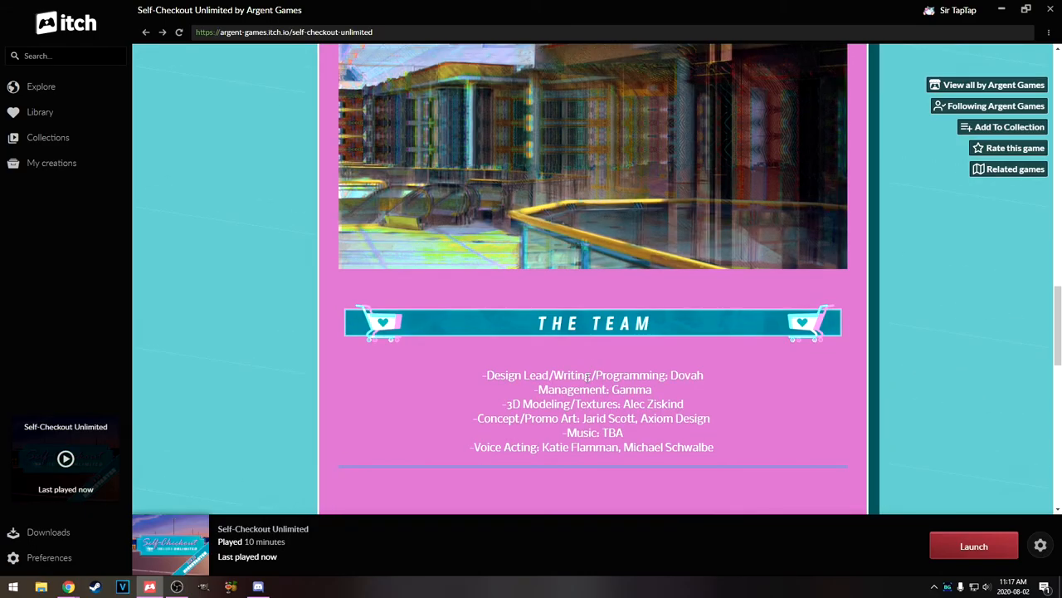
pyautogui.scroll(-3)
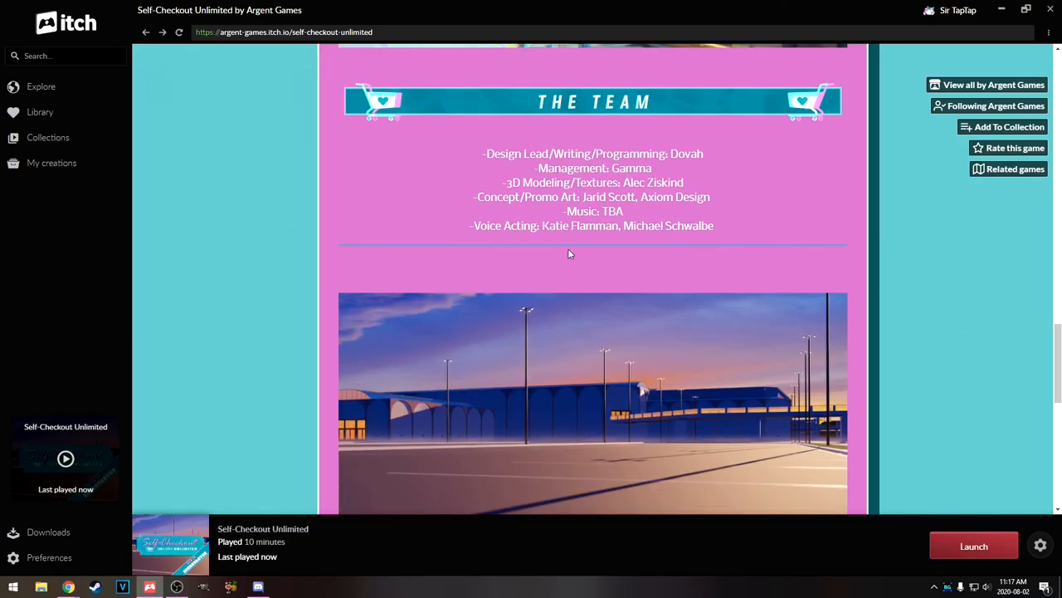
pyautogui.scroll(-3)
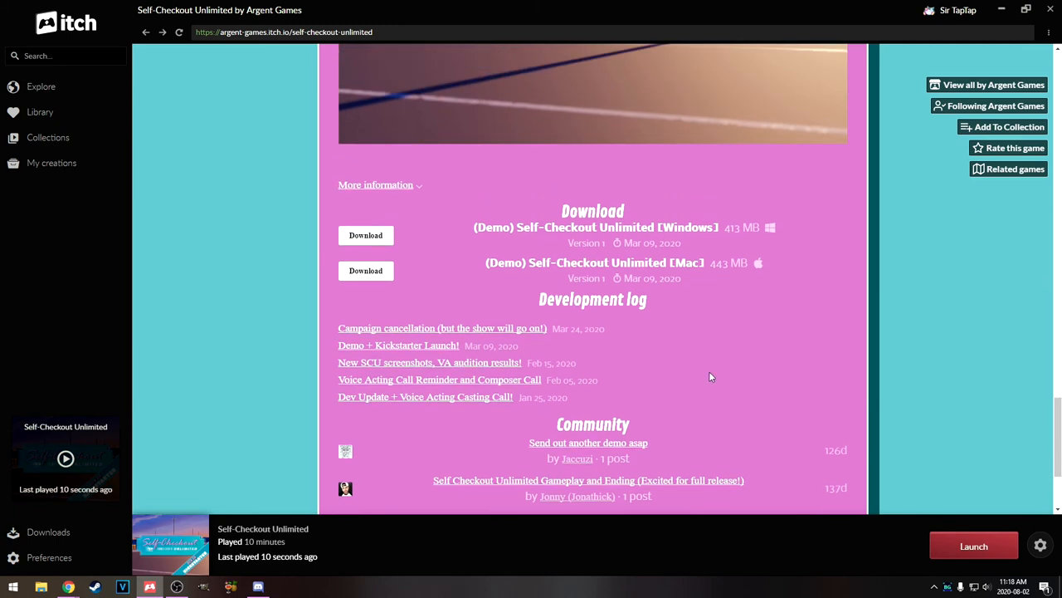
pyautogui.moveTo(484, 351)
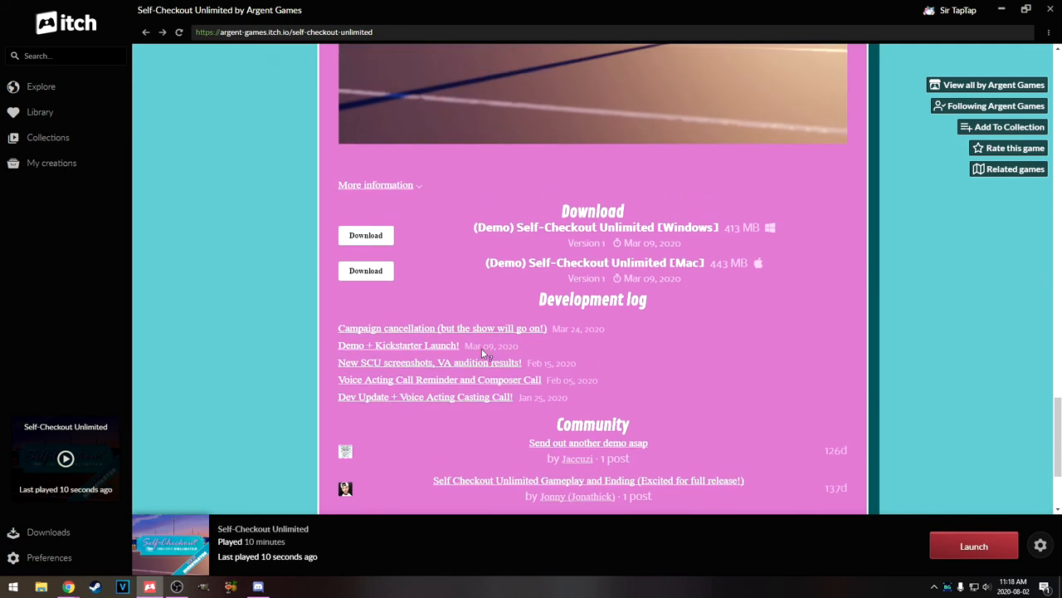
# Open the 'Campaign cancellation' devlog post and scroll down through it
pyautogui.click(442, 328)
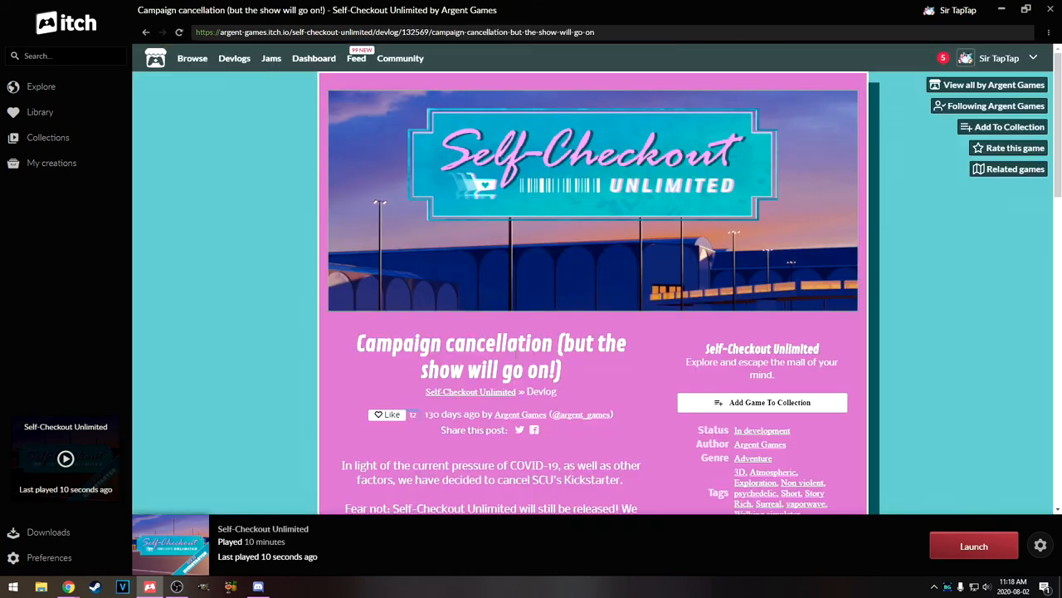
pyautogui.scroll(-3)
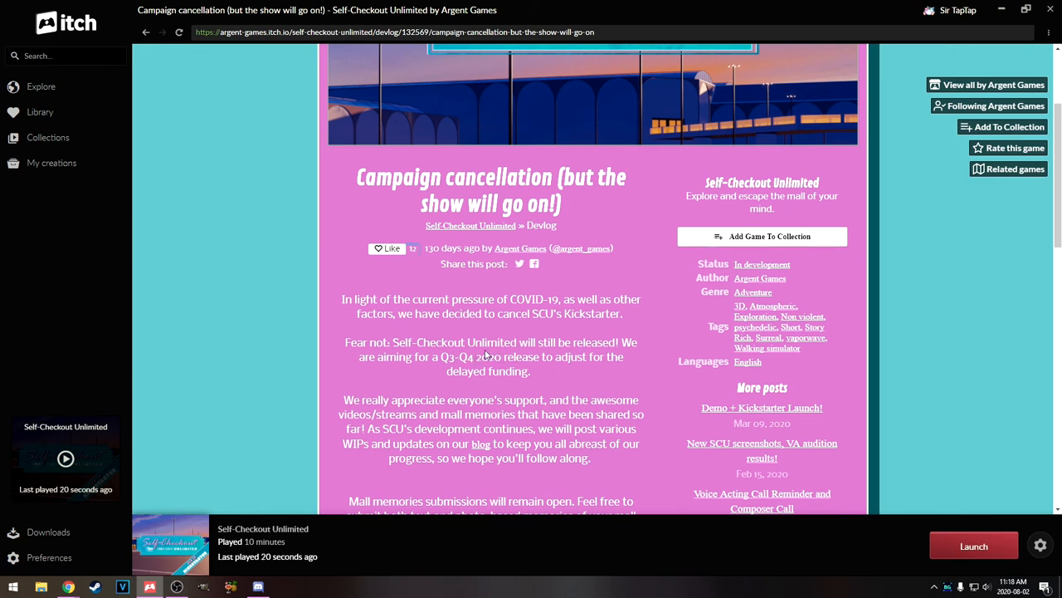
pyautogui.scroll(-3)
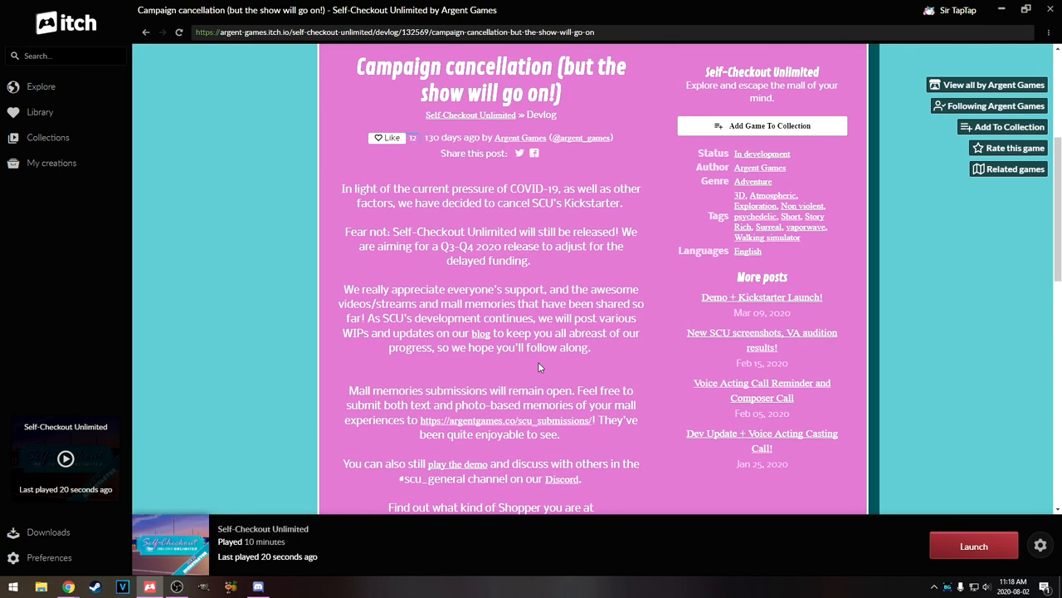
pyautogui.scroll(-3)
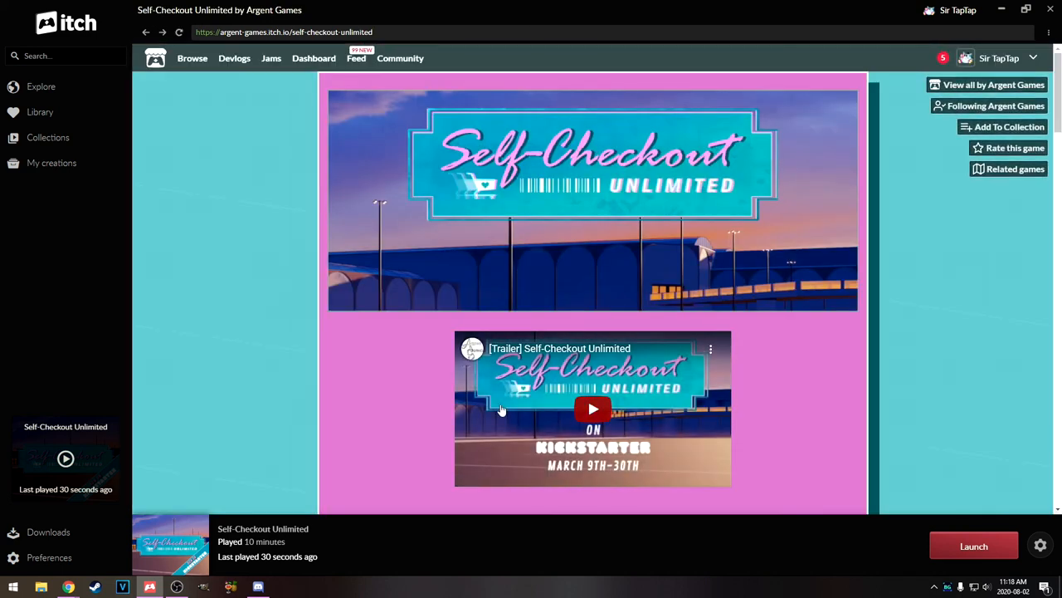
pyautogui.moveTo(412, 383)
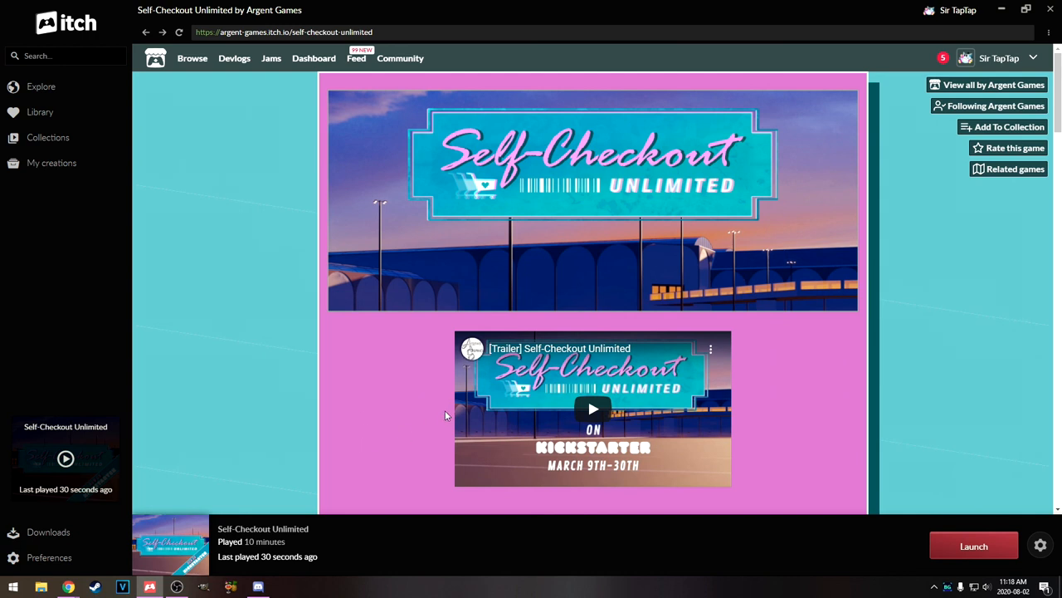
pyautogui.moveTo(411, 412)
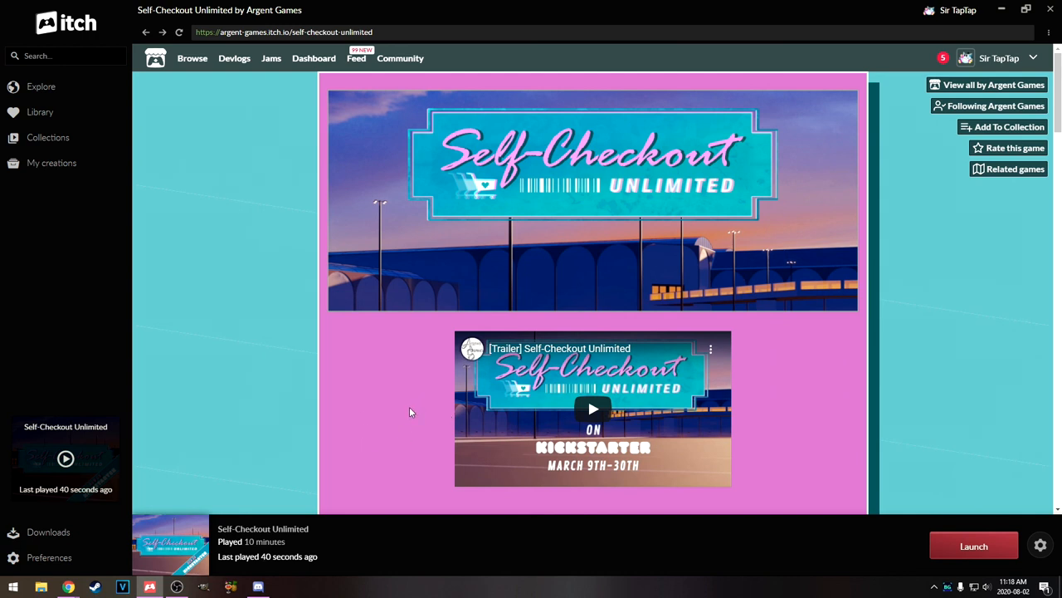
pyautogui.moveTo(847, 502)
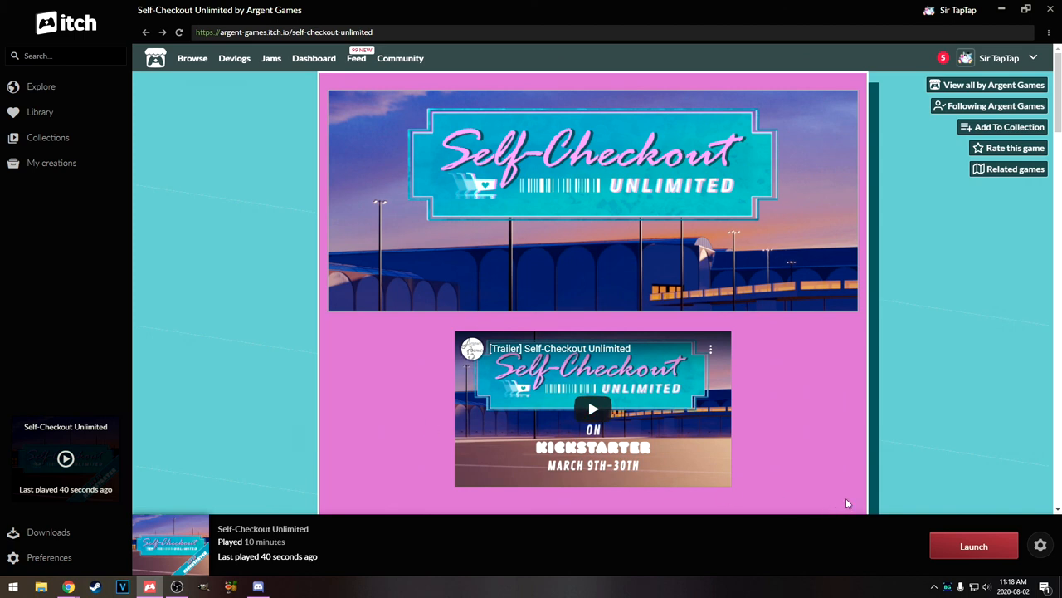
pyautogui.moveTo(732, 484)
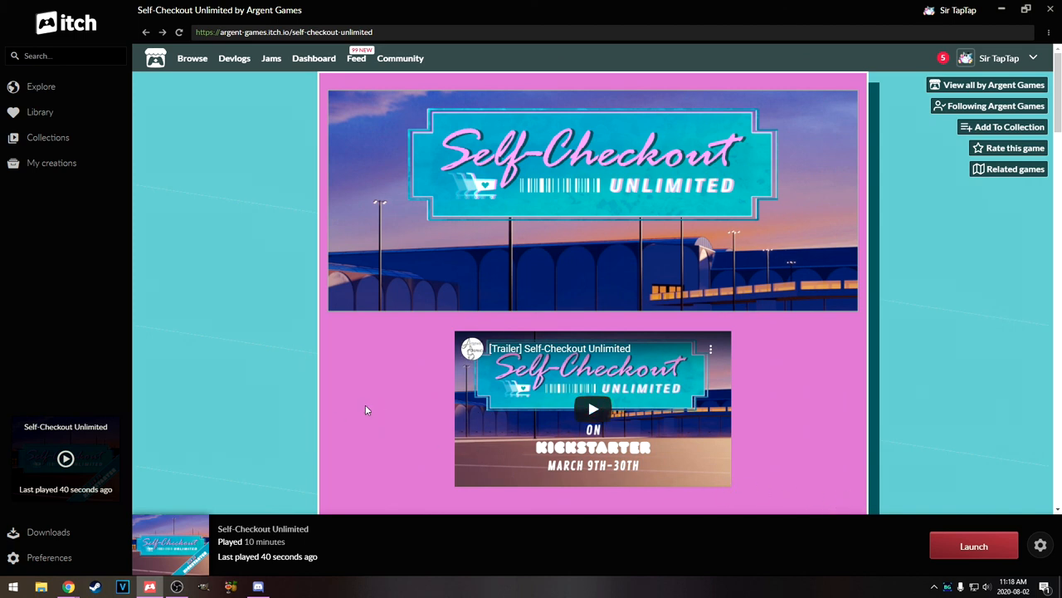
pyautogui.moveTo(538, 382)
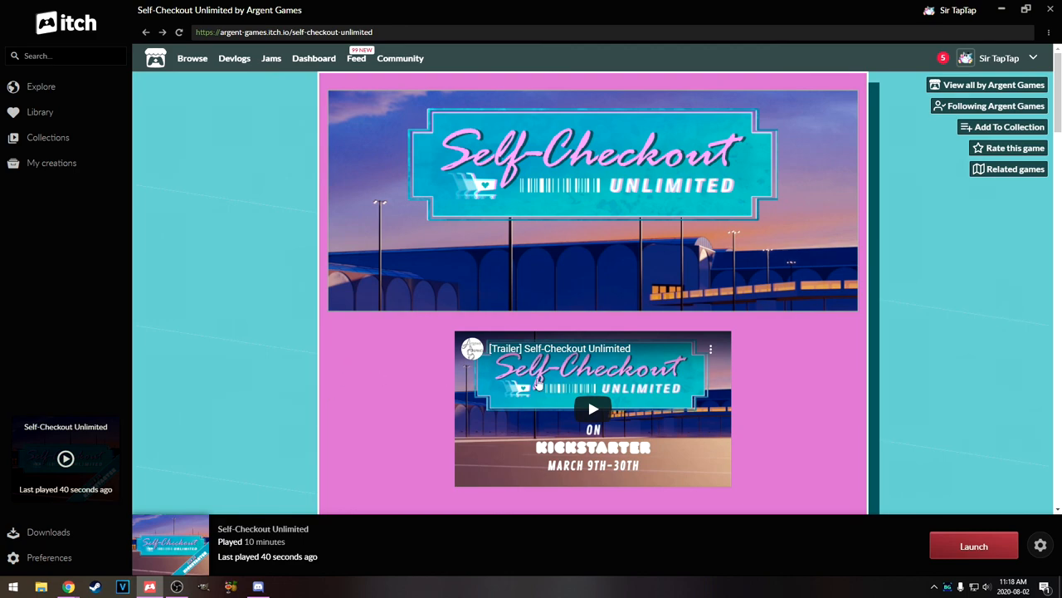